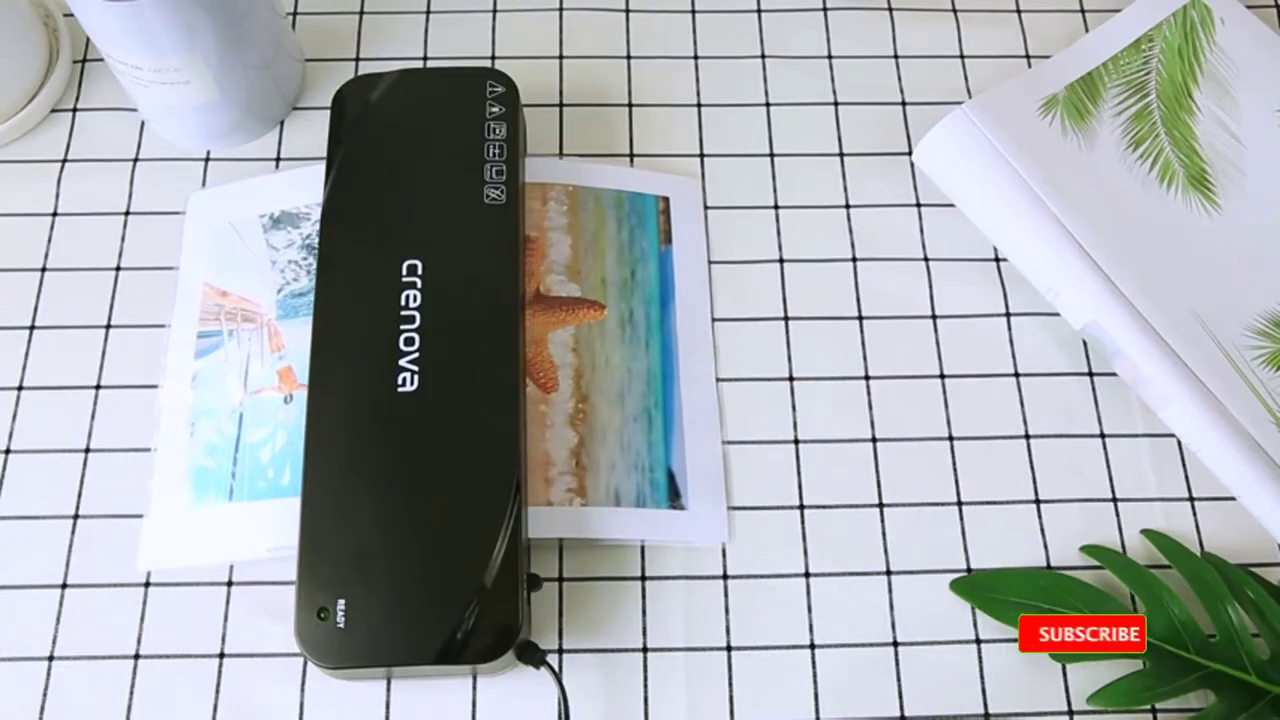
- Play the laminator clip through to the SUBSCRIBED end card with the notification bell
{"action": "left_click", "coordinate": [1082, 634]}
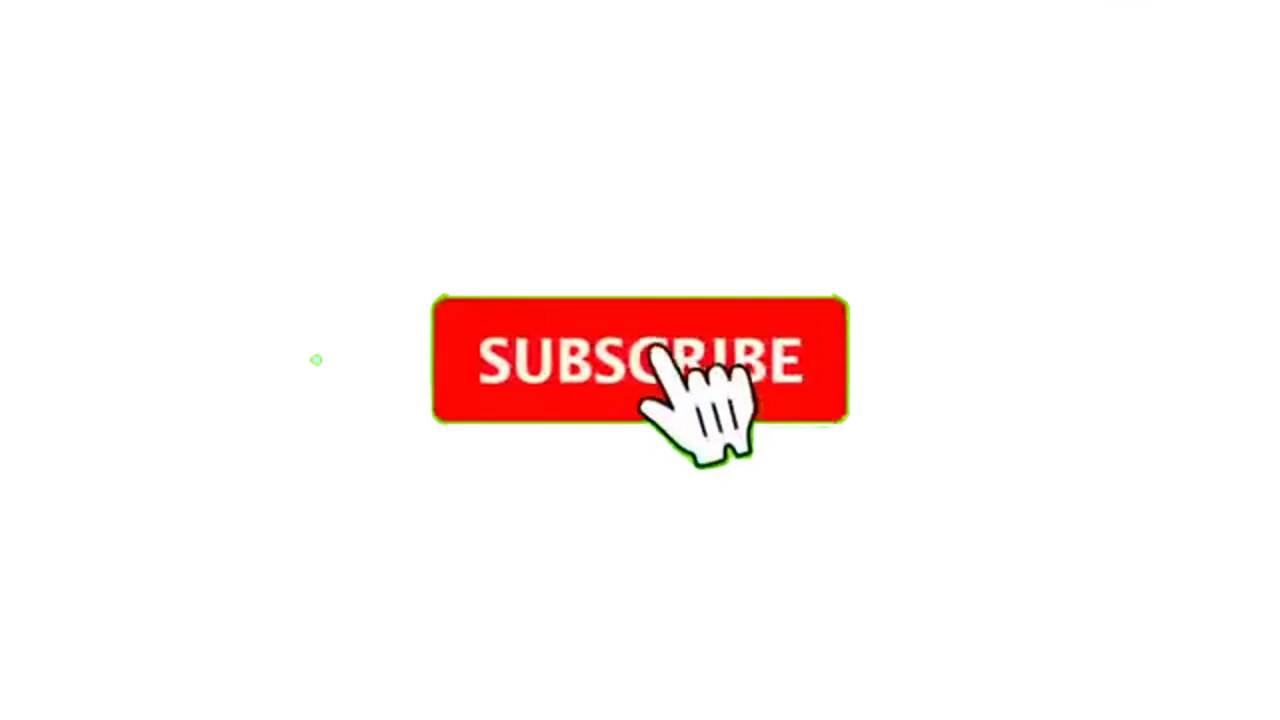
{"action": "left_click", "coordinate": [640, 360]}
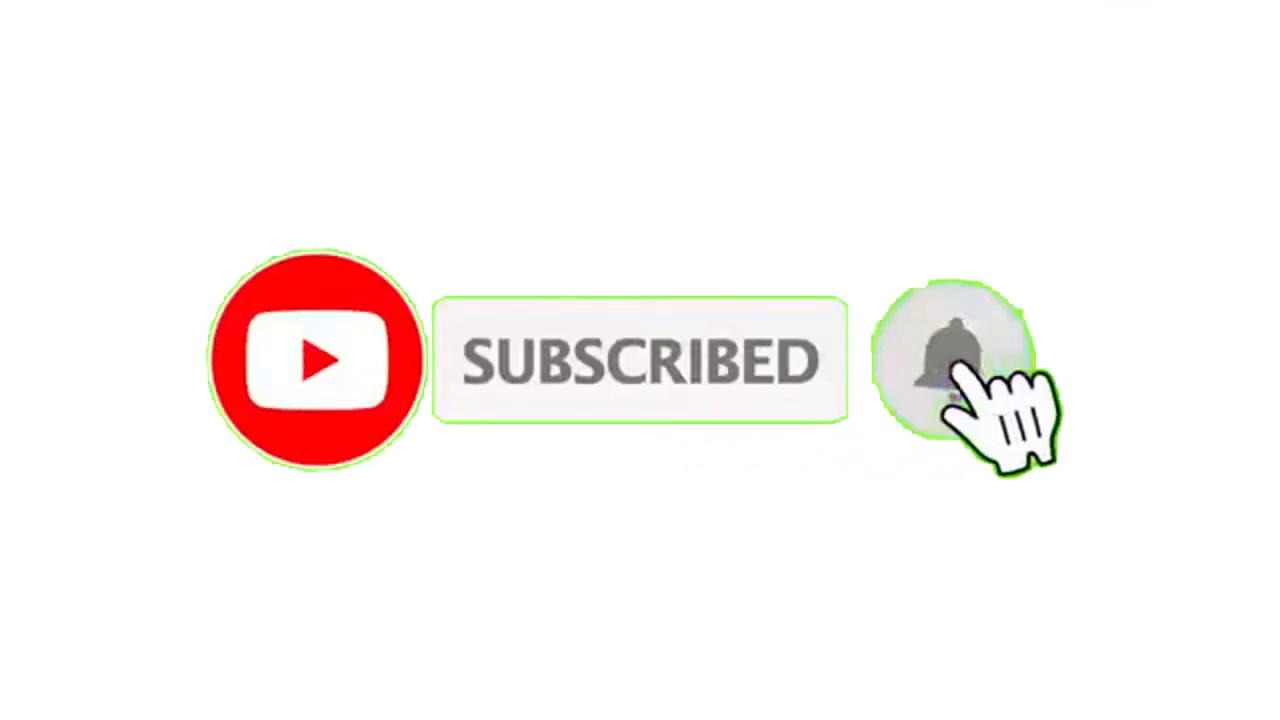
{"action": "left_click", "coordinate": [950, 360]}
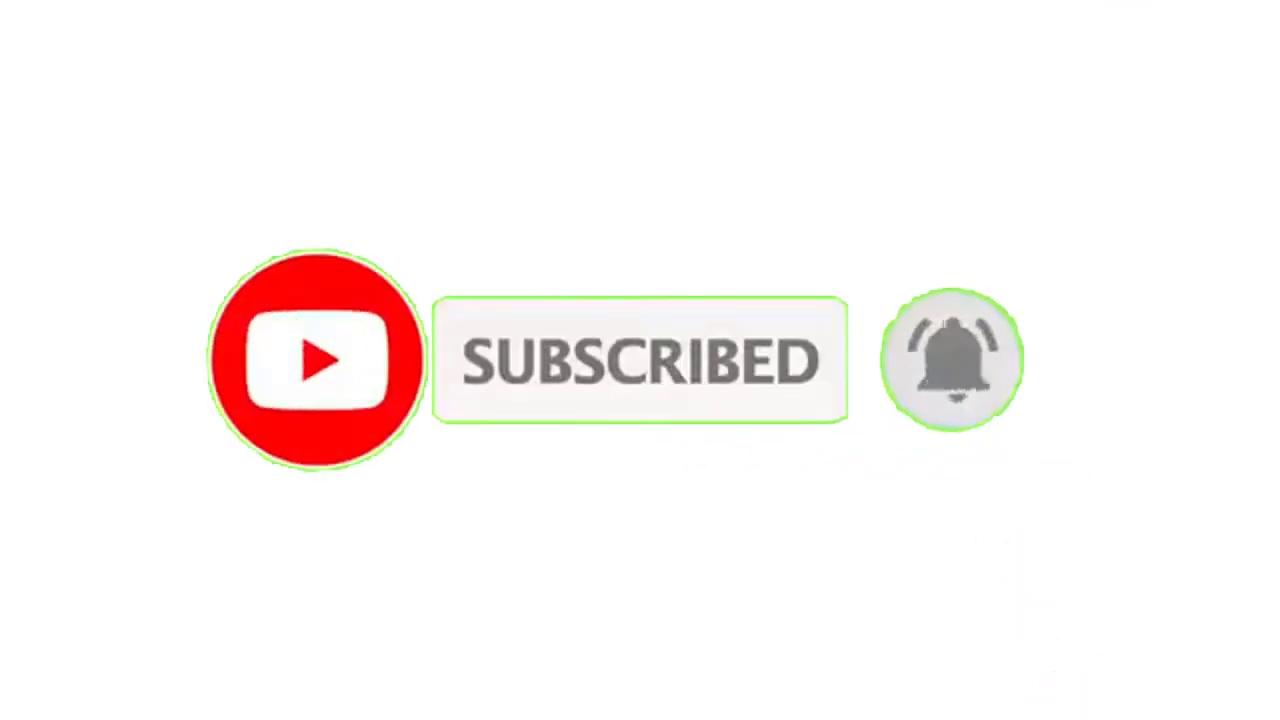